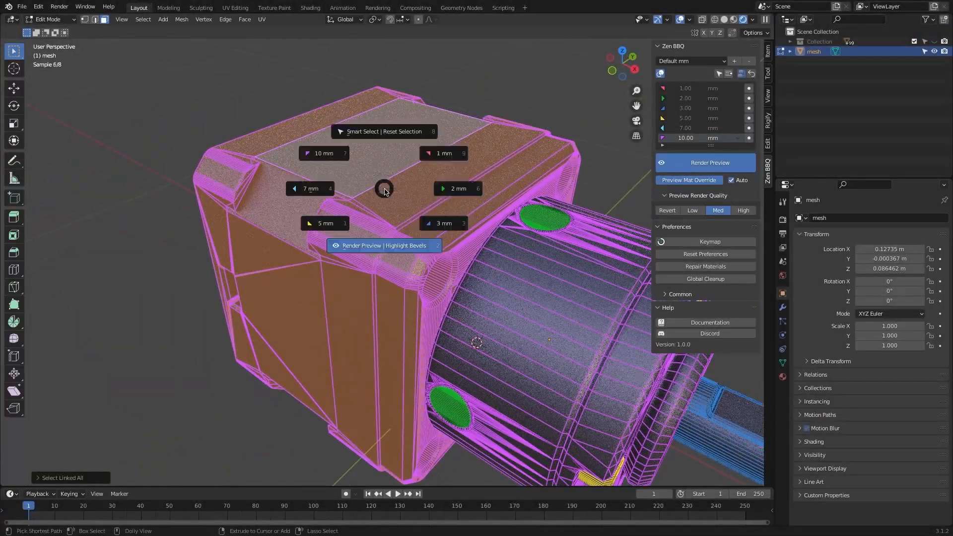
Dismiss the Zen BBQ bevel radius pie menu over the gear motor
click(310, 188)
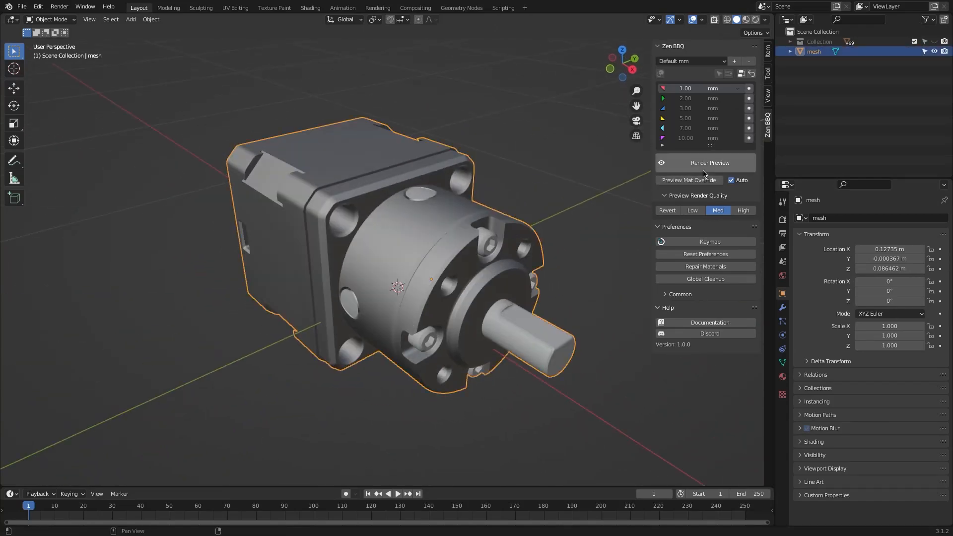
Turn on the rendered bevel preview and start a new bevel preset group
click(710, 162)
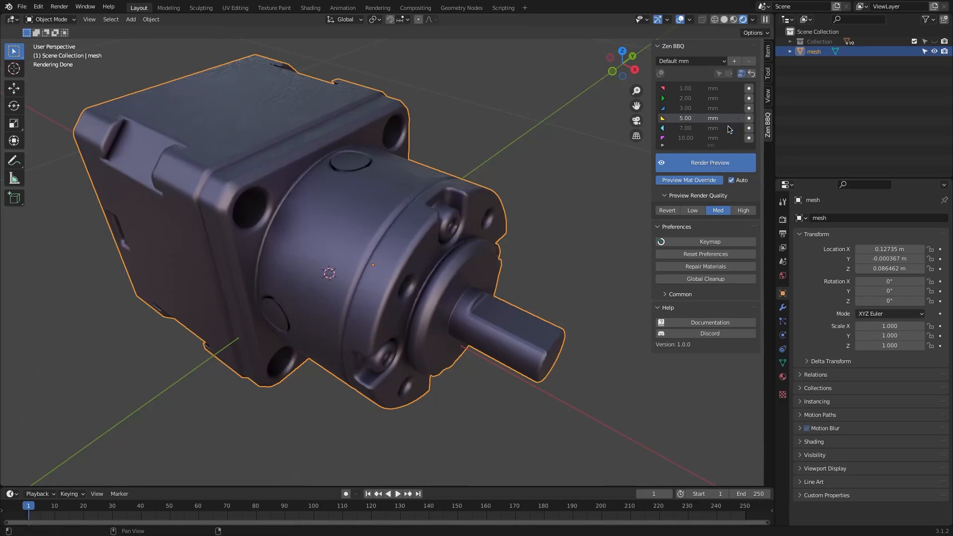
click(691, 61)
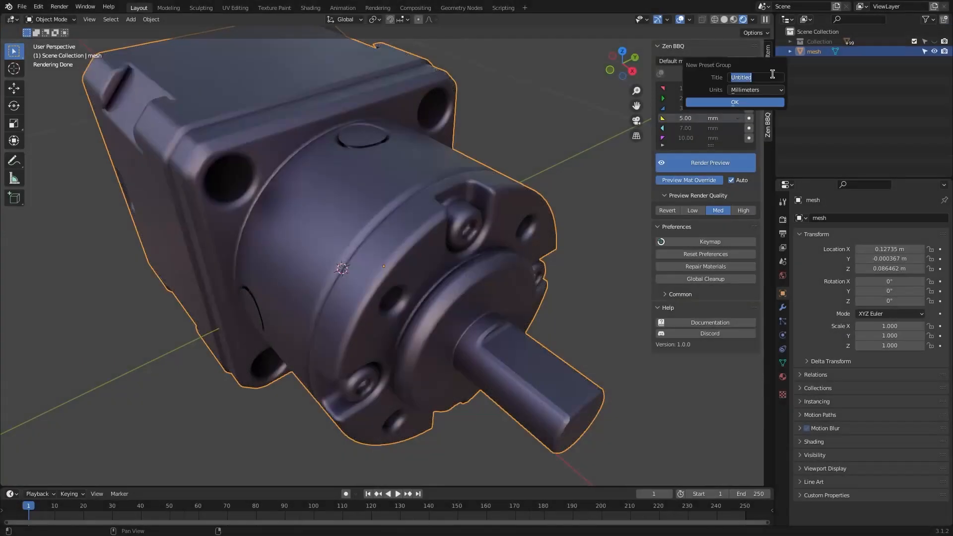
Cancel the New Preset Group dialog and toggle Preview Mat Override
click(735, 102)
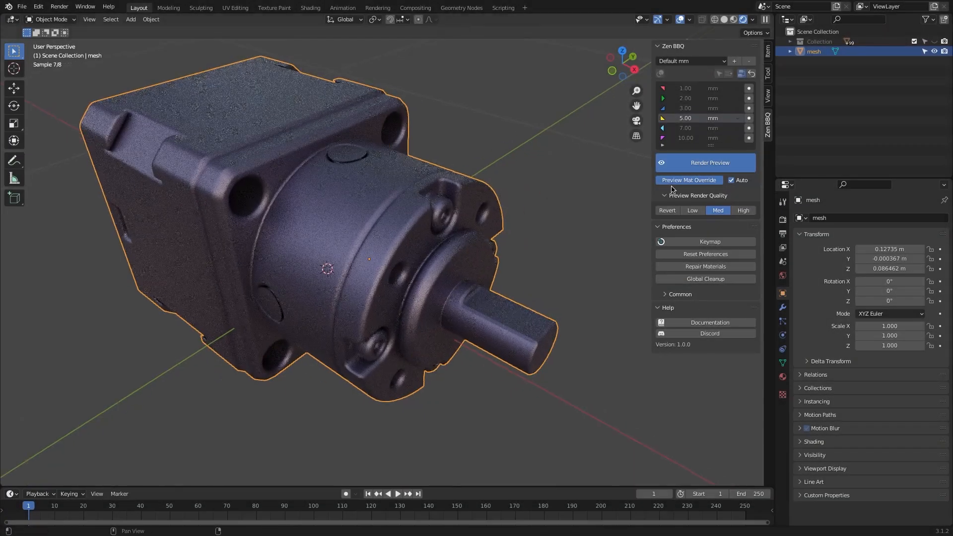
click(741, 73)
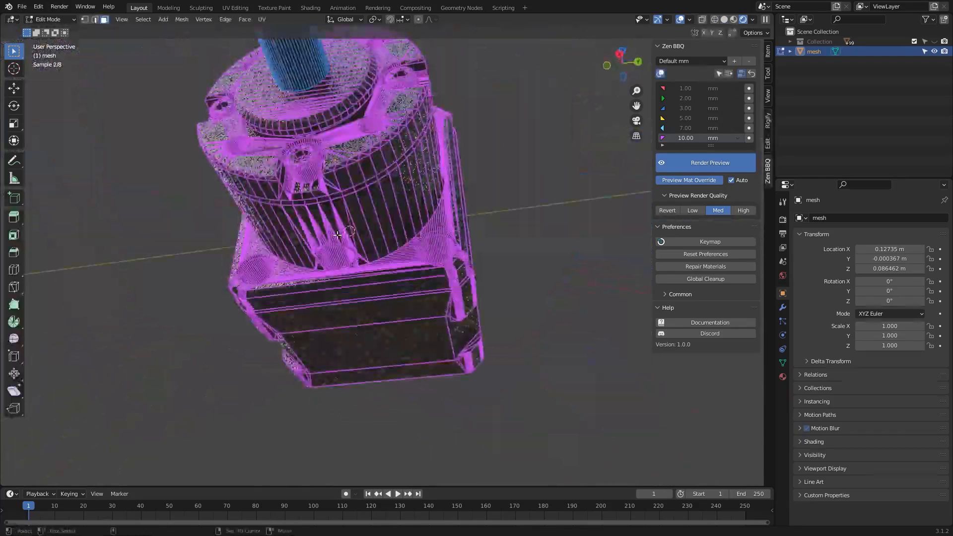
Orbit the view around the gear motor
drag(338, 234, 383, 261)
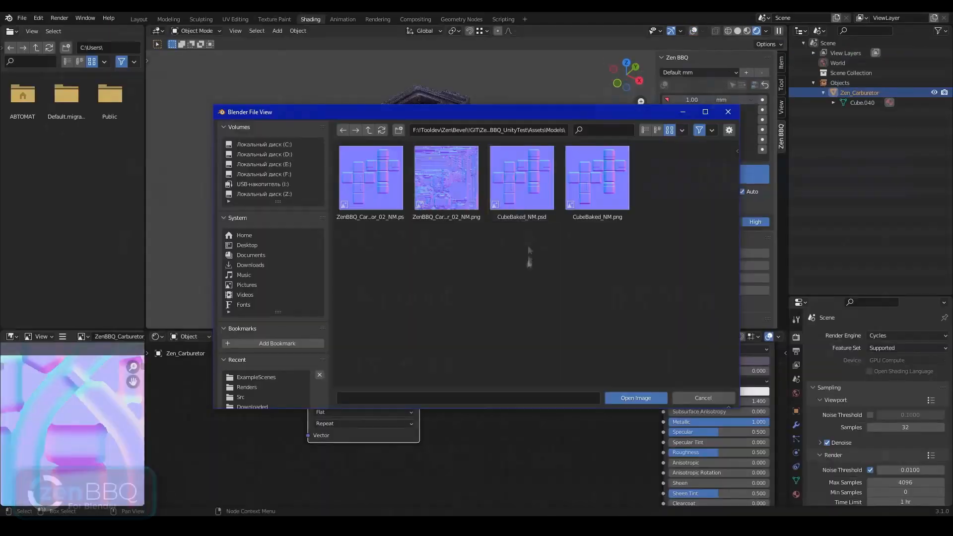
Pick a normal-map image in the Blender File View
click(636, 398)
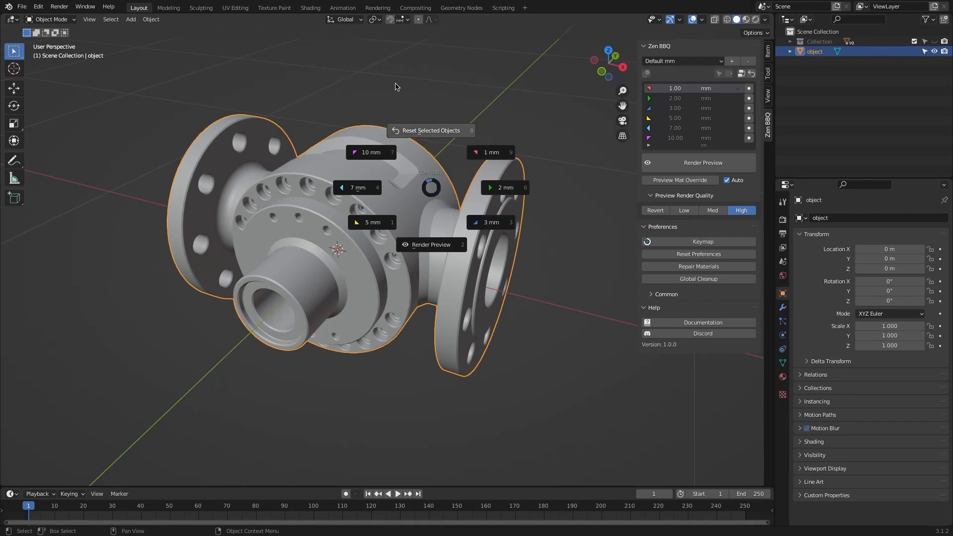
Close the bevel pie menu, create a preset group named Custom, and select a group
click(371, 152)
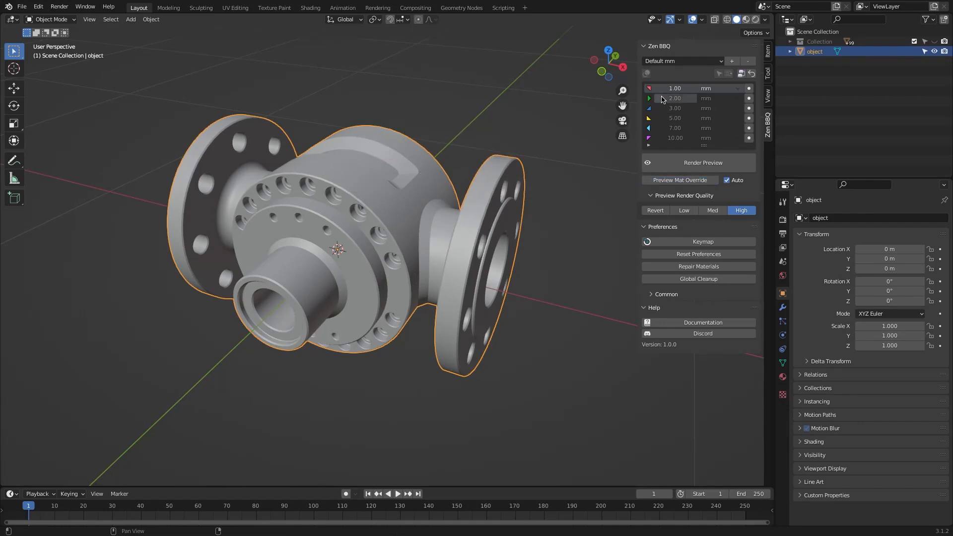
click(681, 61)
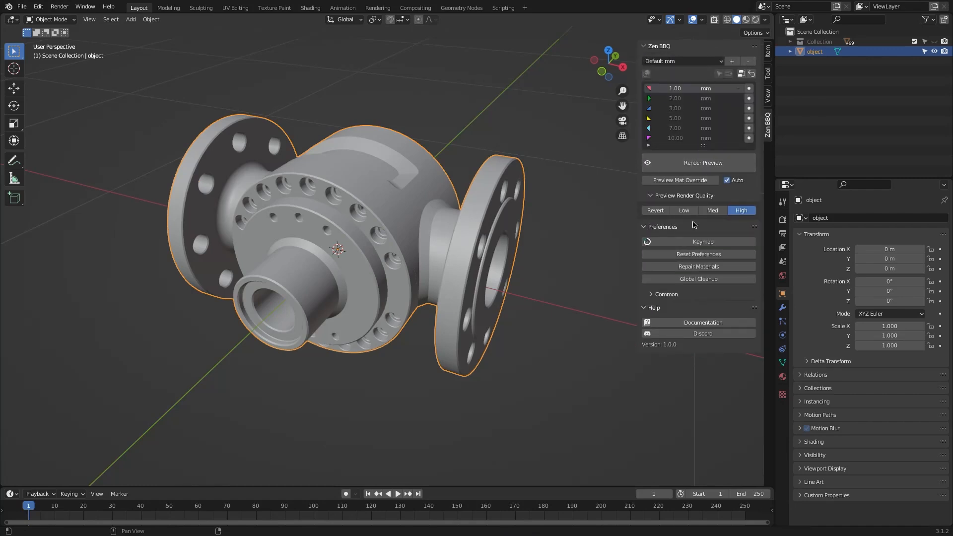
mouse_move(706, 46)
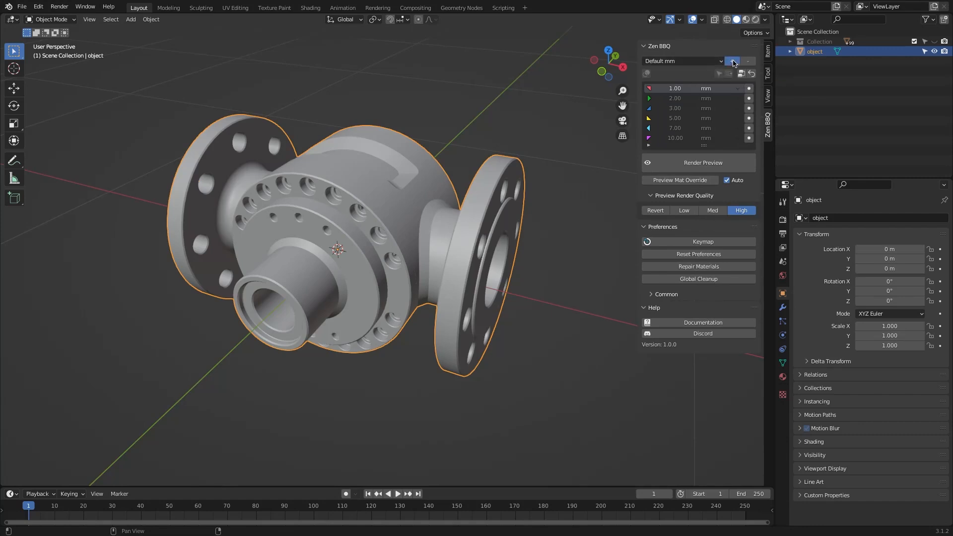
click(733, 61)
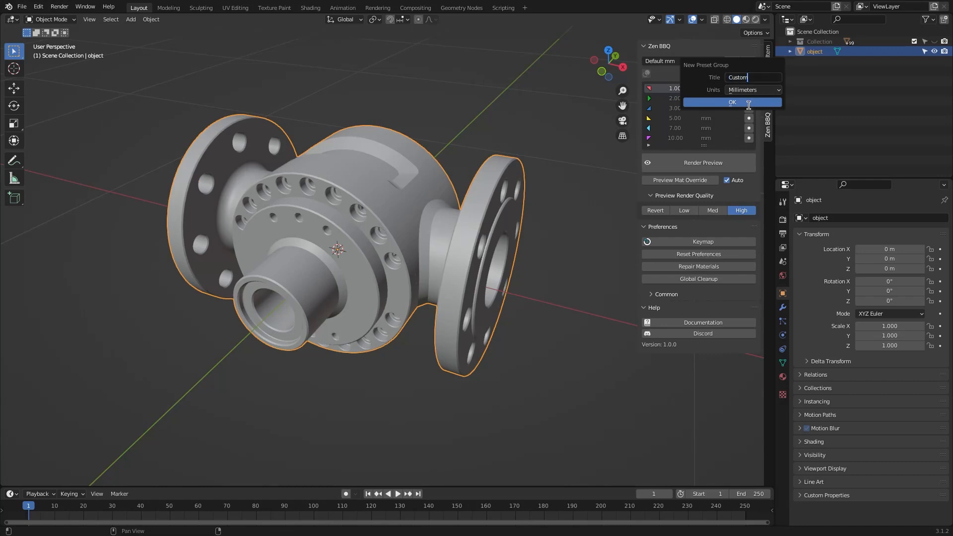
click(732, 103)
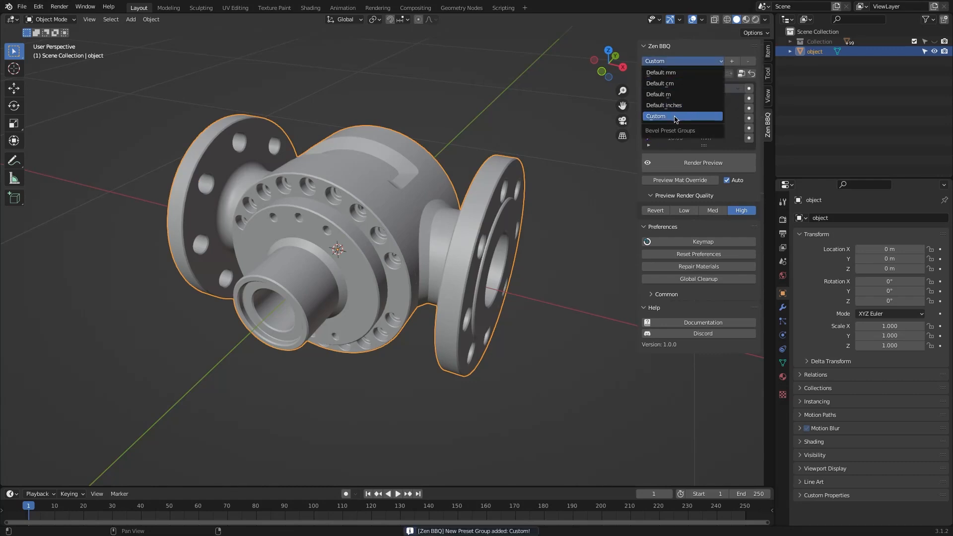
click(661, 72)
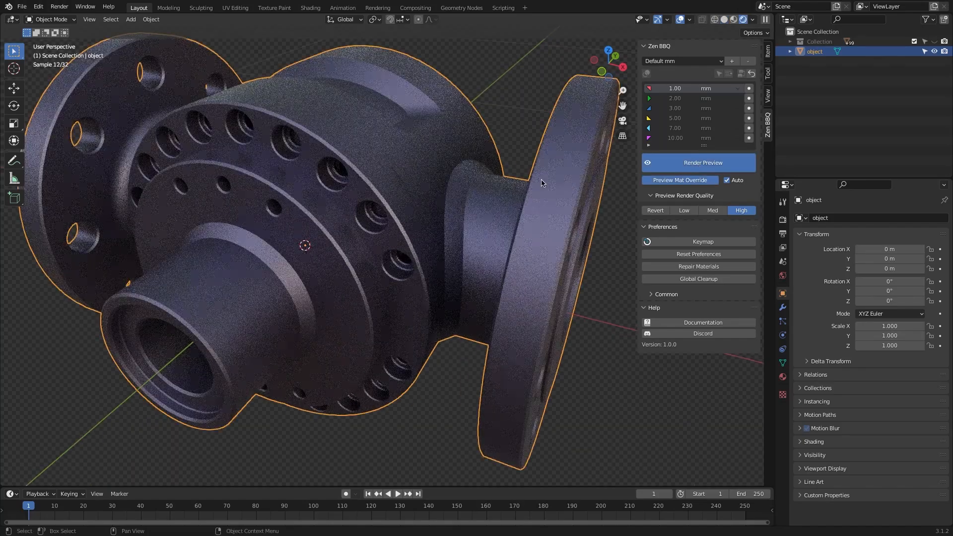
Set Med preview quality, switch to Shading, toggle material override twice, and confirm Zen BBQ cleanup
click(713, 211)
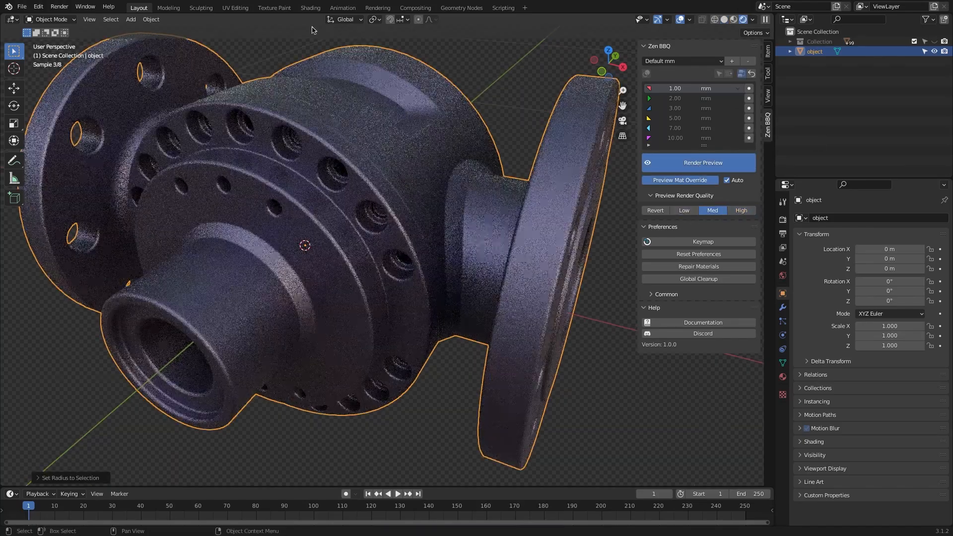
click(310, 8)
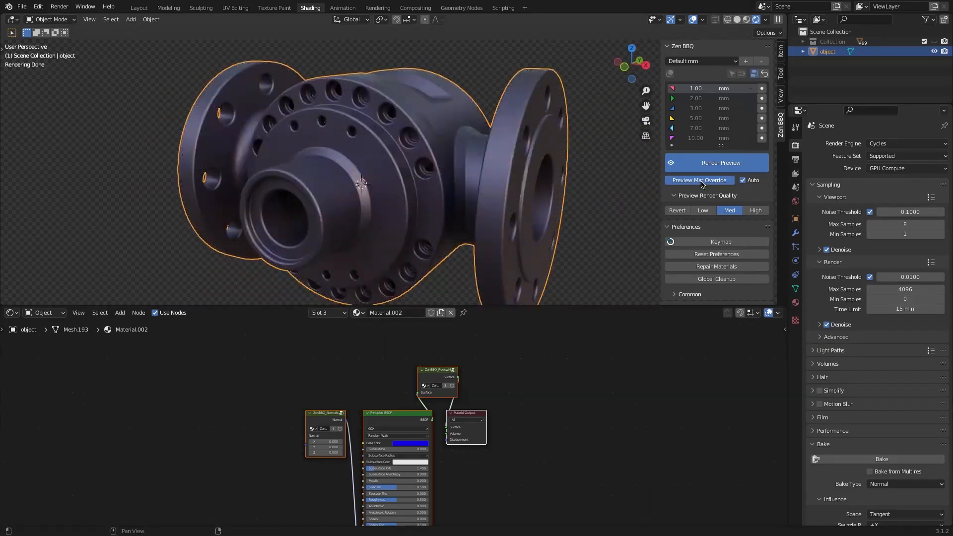
click(754, 73)
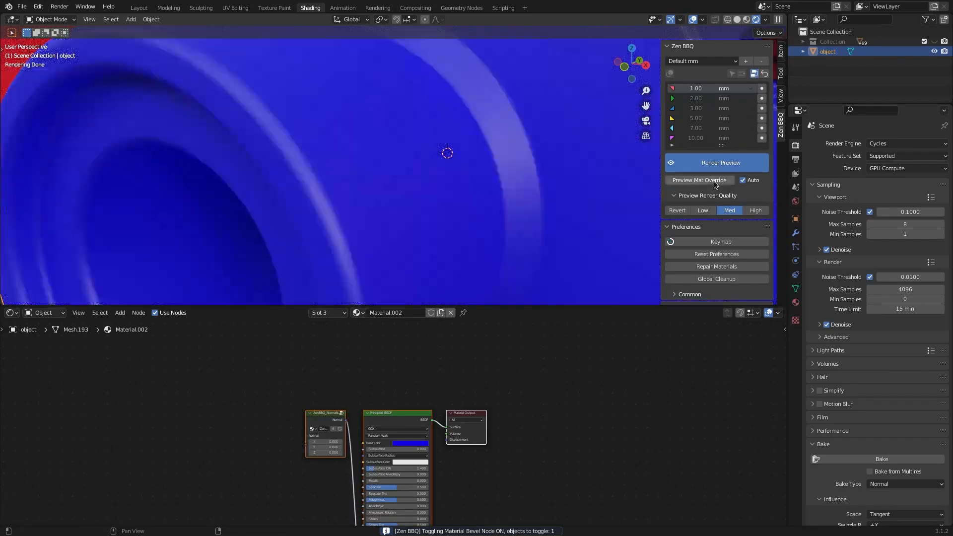
click(699, 180)
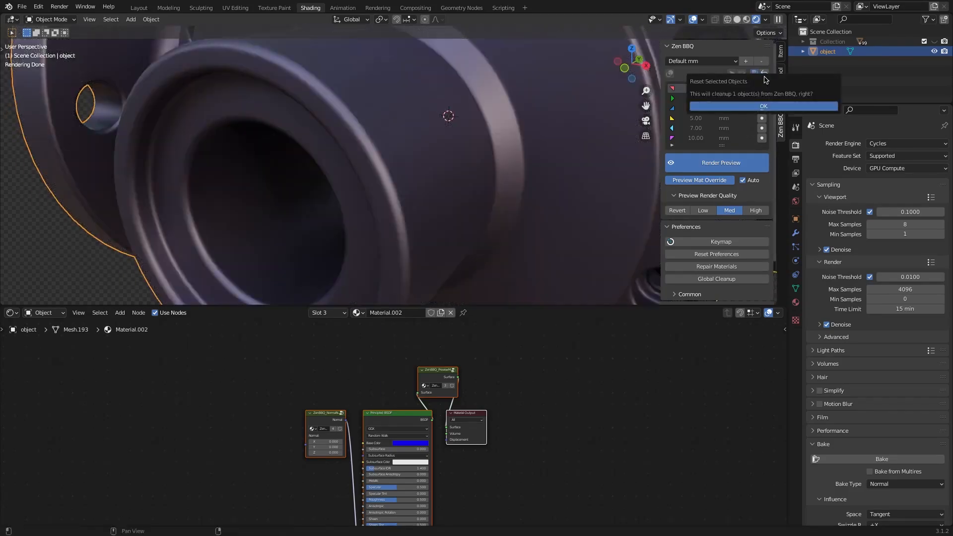
click(763, 106)
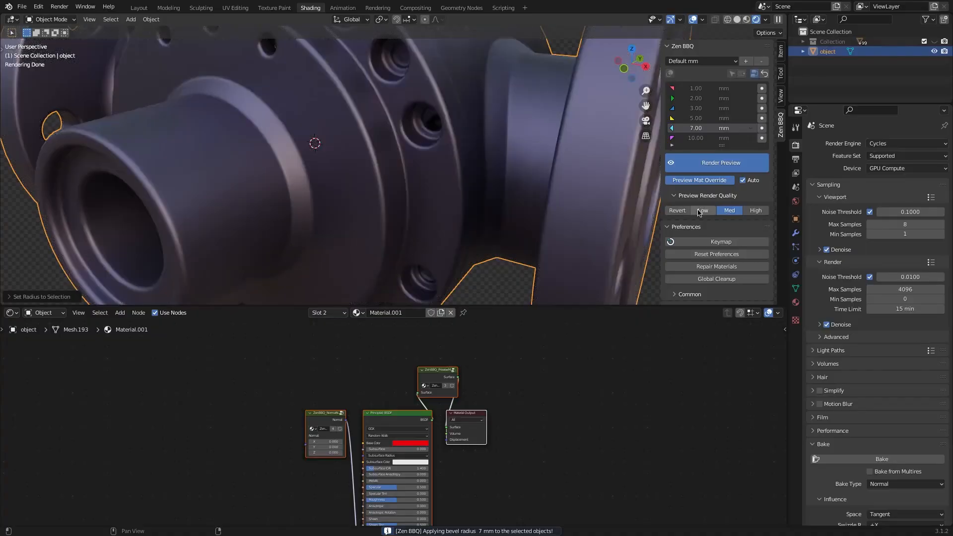
Cycle preview quality Low, Med, High, back to Med, then apply a 10 mm bevel to the next part
click(703, 210)
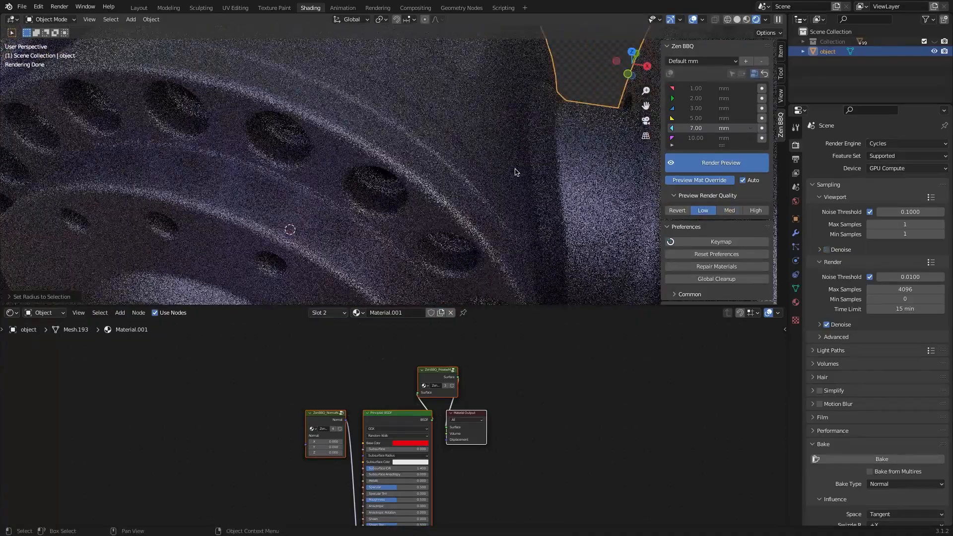
click(729, 210)
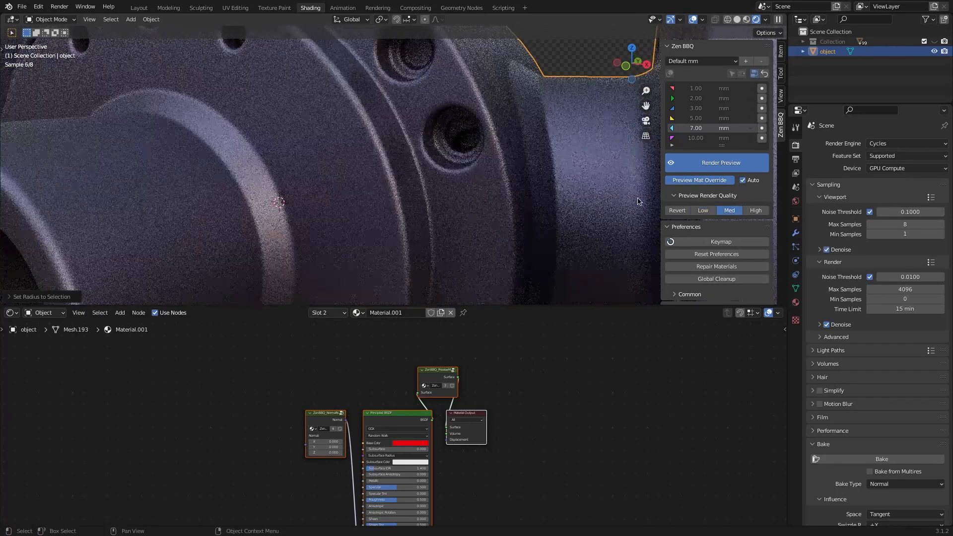
click(756, 210)
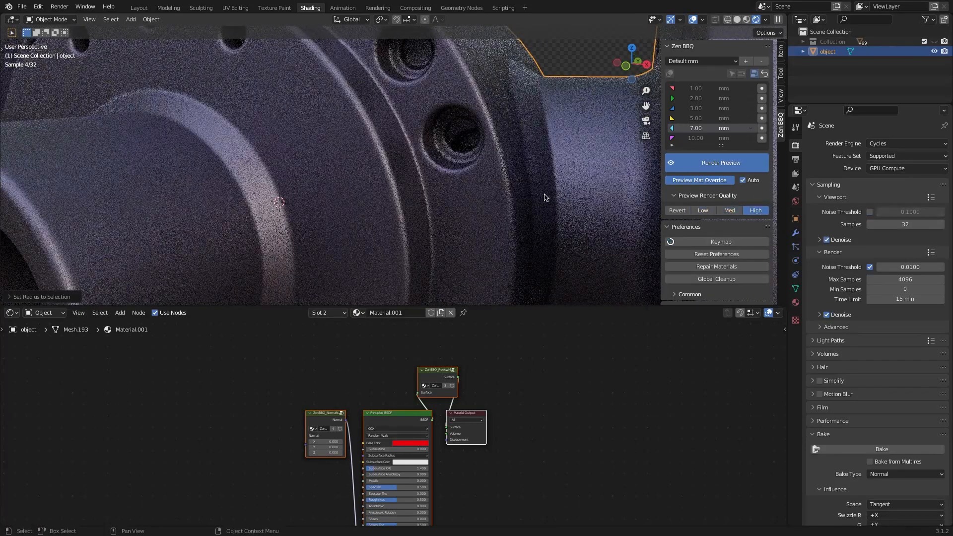
click(729, 210)
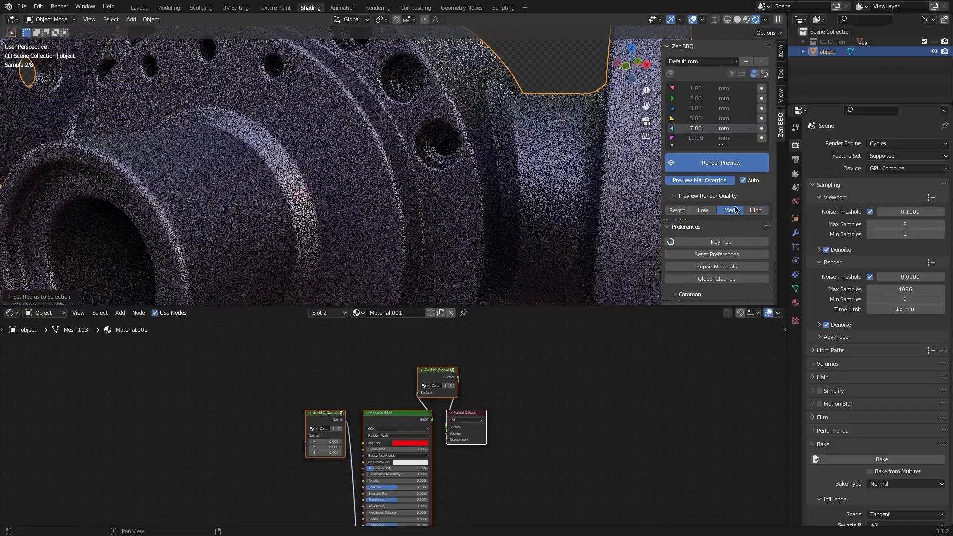
click(141, 7)
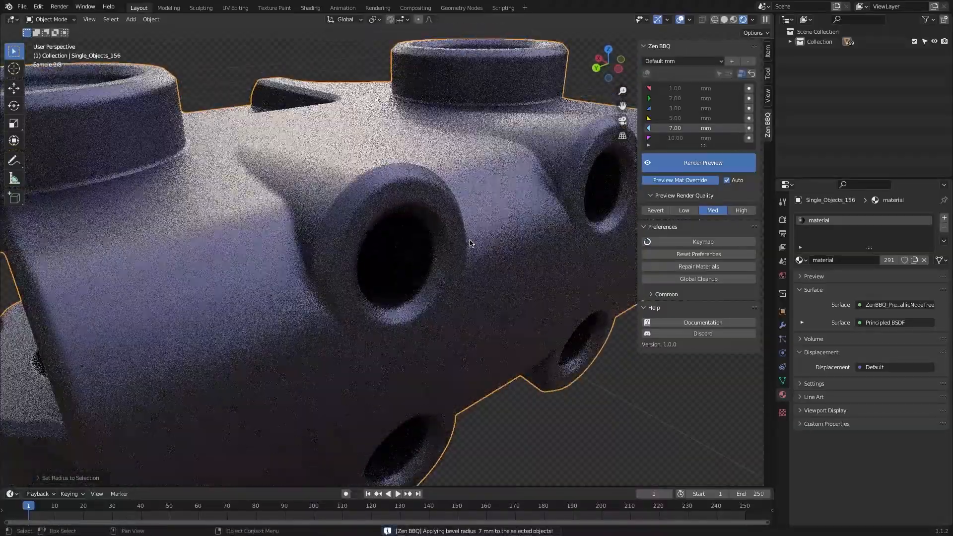
click(749, 138)
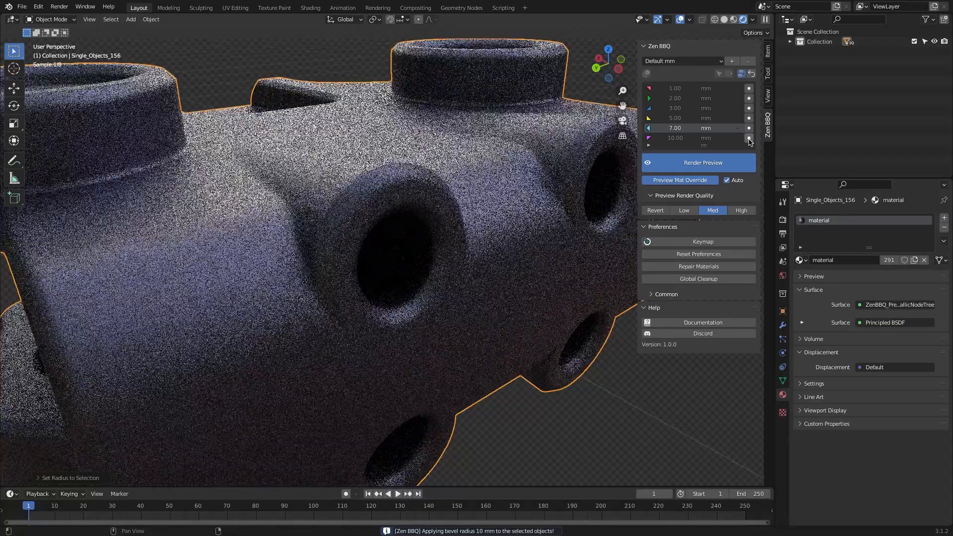